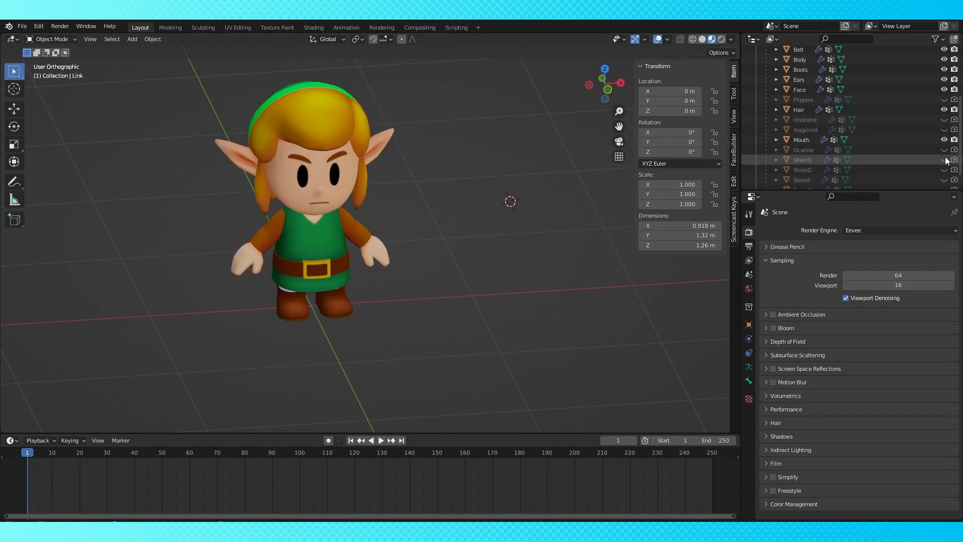
Select the Boots object inside the Link collection in the Outliner.
{"action": "left_click", "coordinate": [945, 149]}
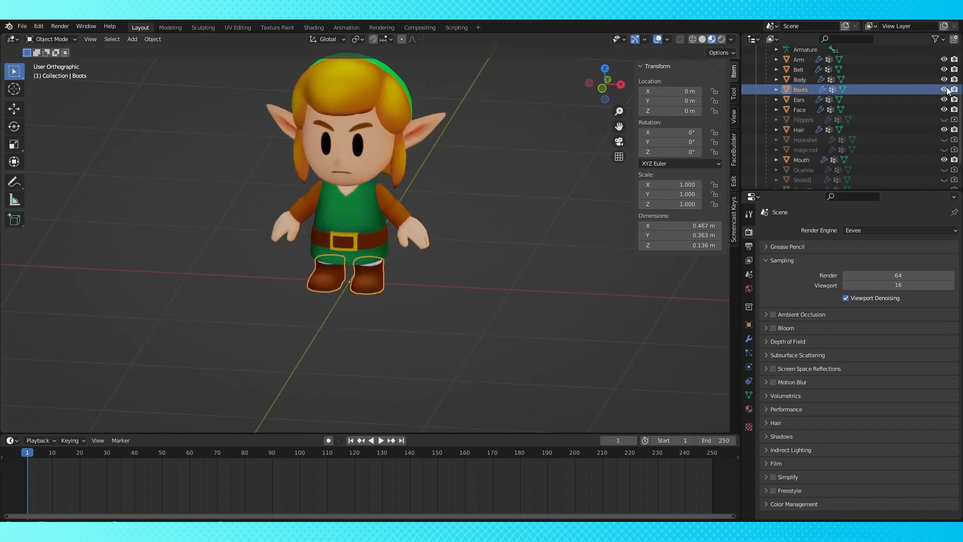
{"action": "left_click", "coordinate": [942, 89]}
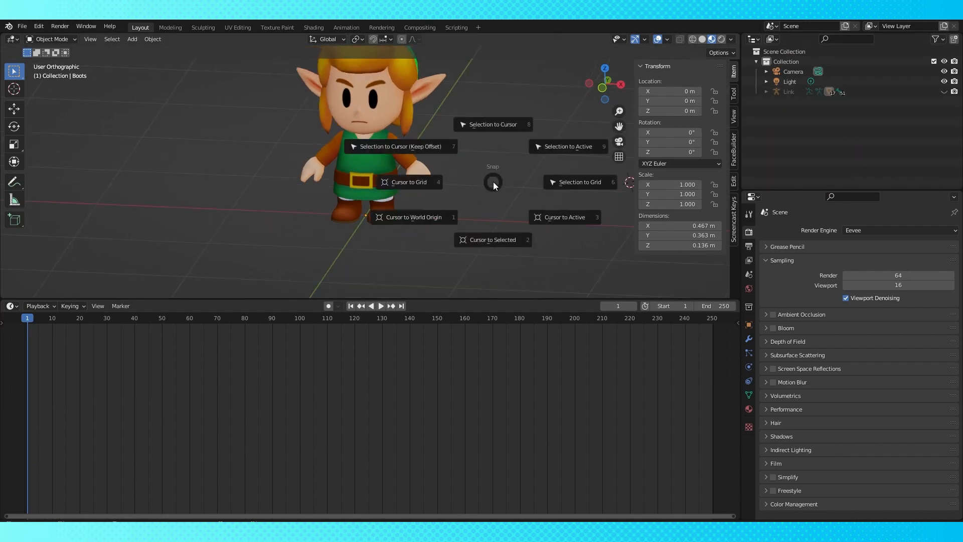
Snap the 3D cursor to the boots and add a plane mesh there.
{"action": "left_click", "coordinate": [415, 217]}
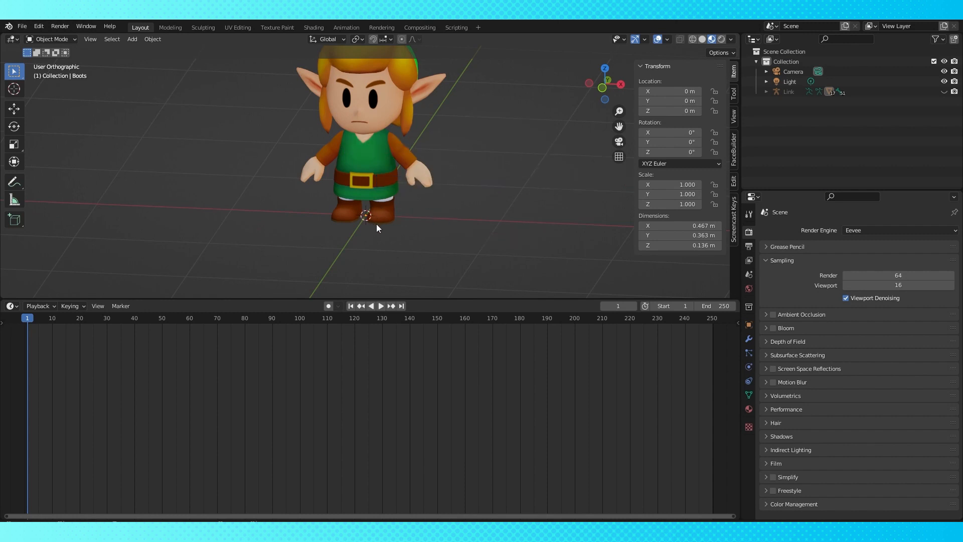
{"action": "mouse_move", "coordinate": [437, 205]}
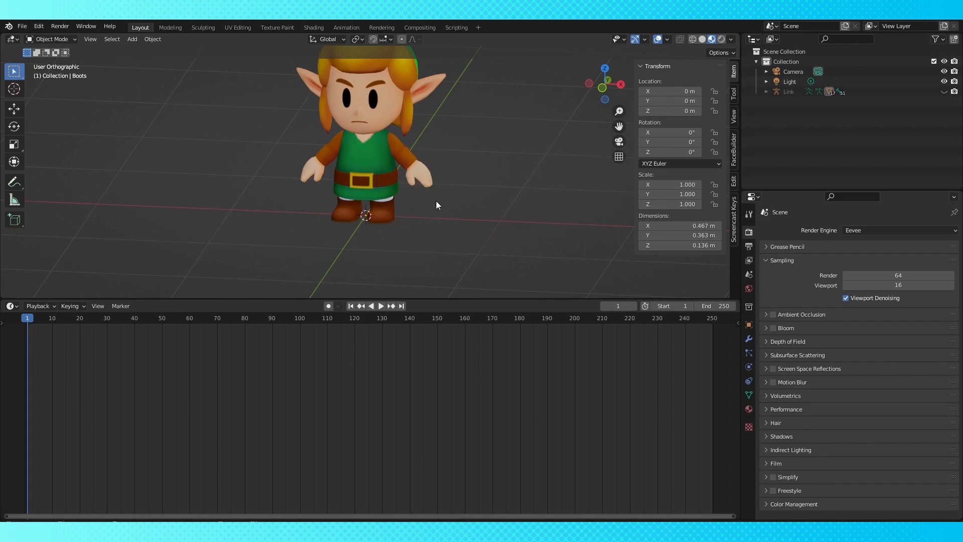
{"action": "left_click", "coordinate": [131, 39]}
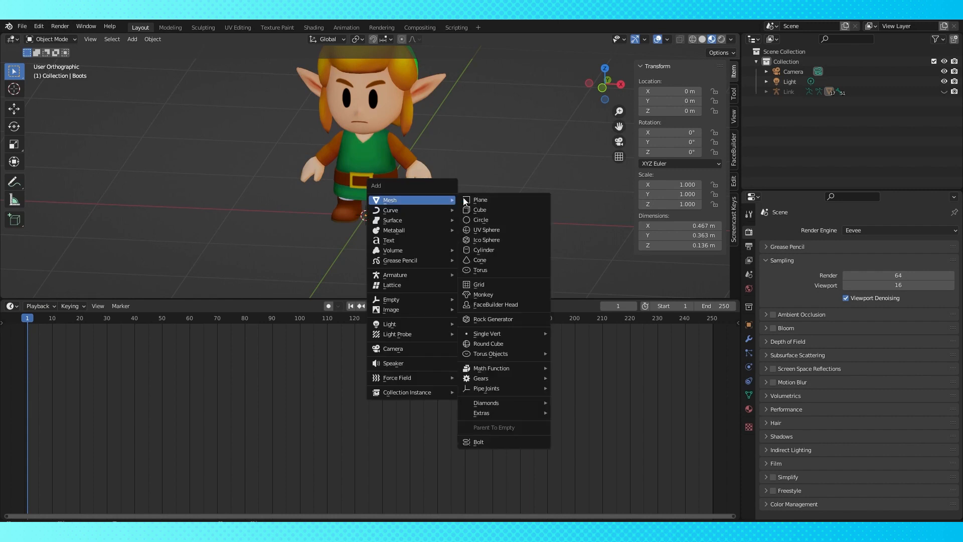
{"action": "left_click", "coordinate": [479, 199]}
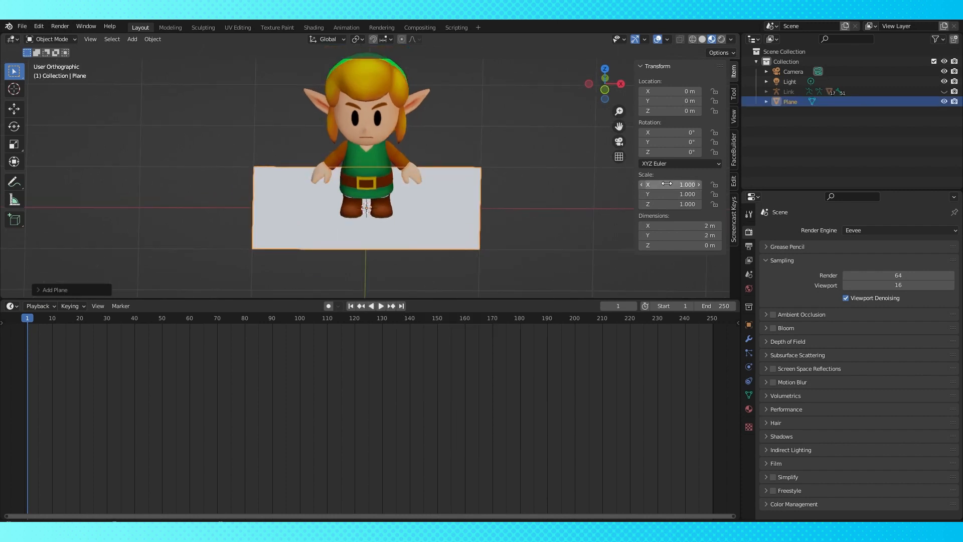
{"action": "mouse_move", "coordinate": [464, 212]}
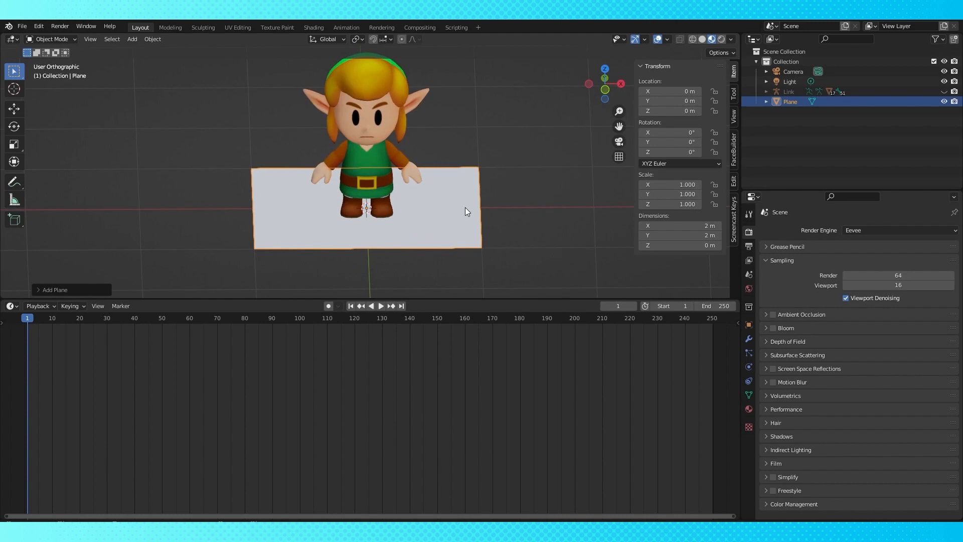
In Edit Mode, merge all the plane's vertices at the centre into one point.
{"action": "key", "text": "Tab"}
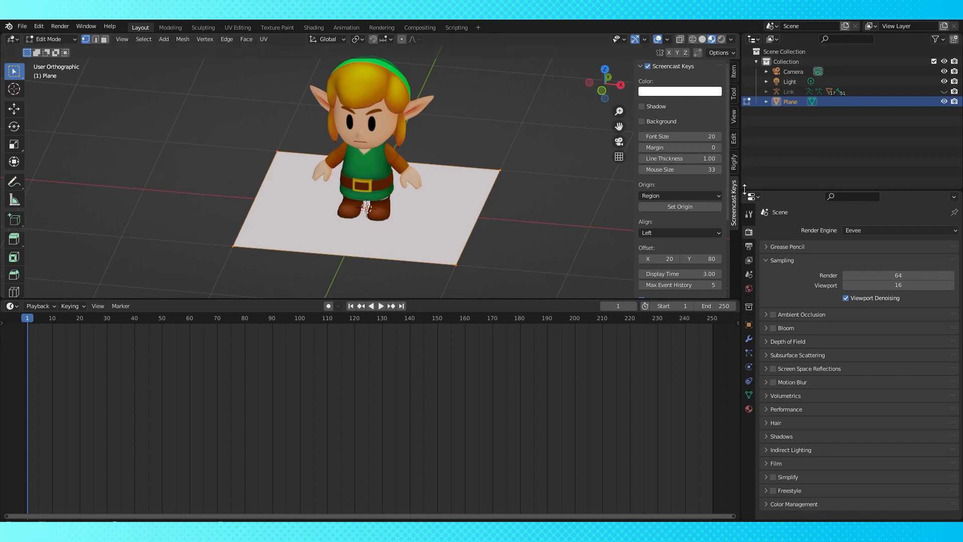
{"action": "left_click", "coordinate": [733, 114]}
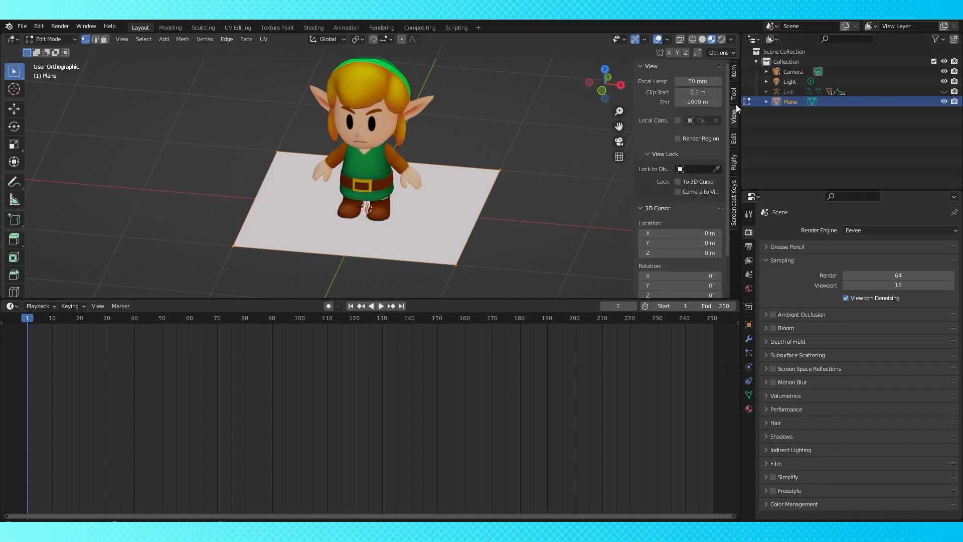
{"action": "key", "text": "m"}
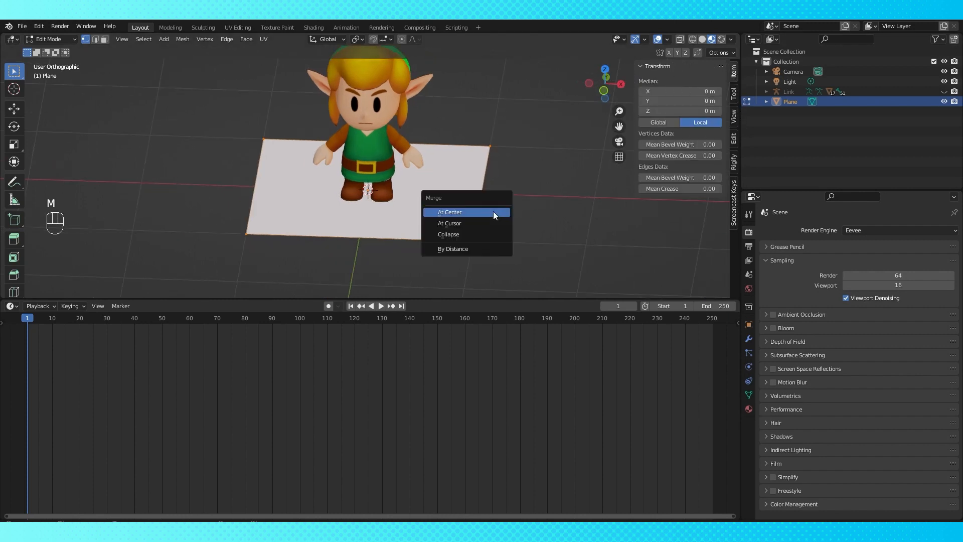
{"action": "left_click", "coordinate": [449, 211]}
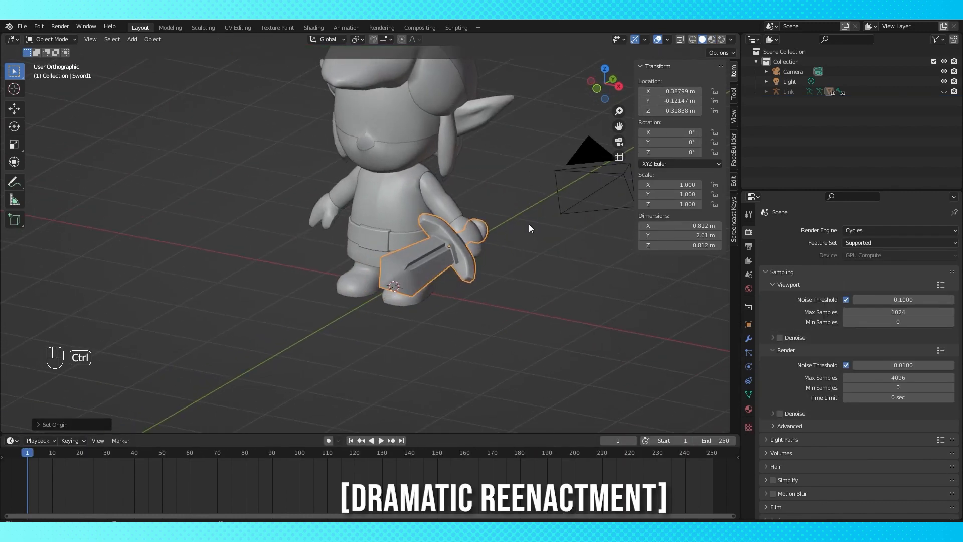
{"action": "key", "text": "ctrl+a"}
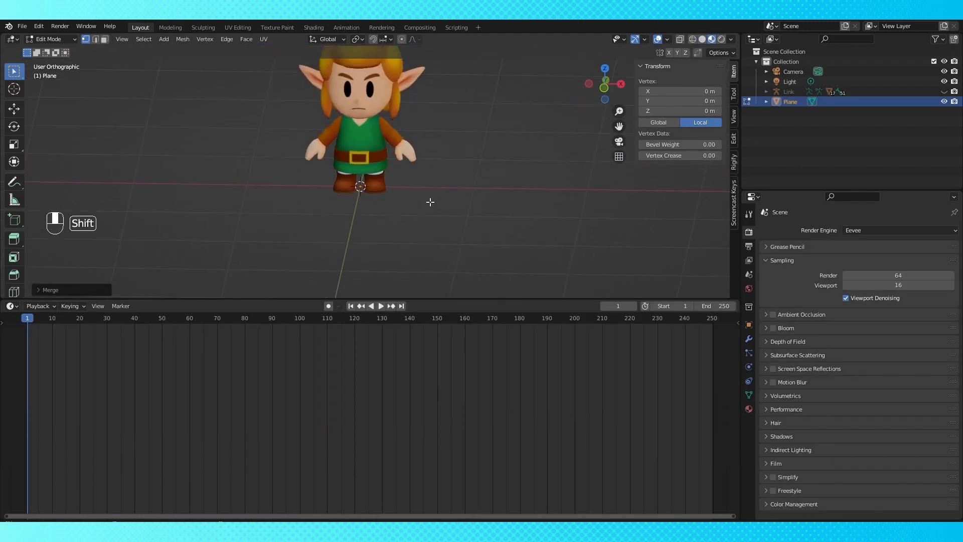
Create a Geometry Nodes modifier on the plane with Instance on Points fed by an Object Info node.
{"action": "left_click", "coordinate": [12, 306]}
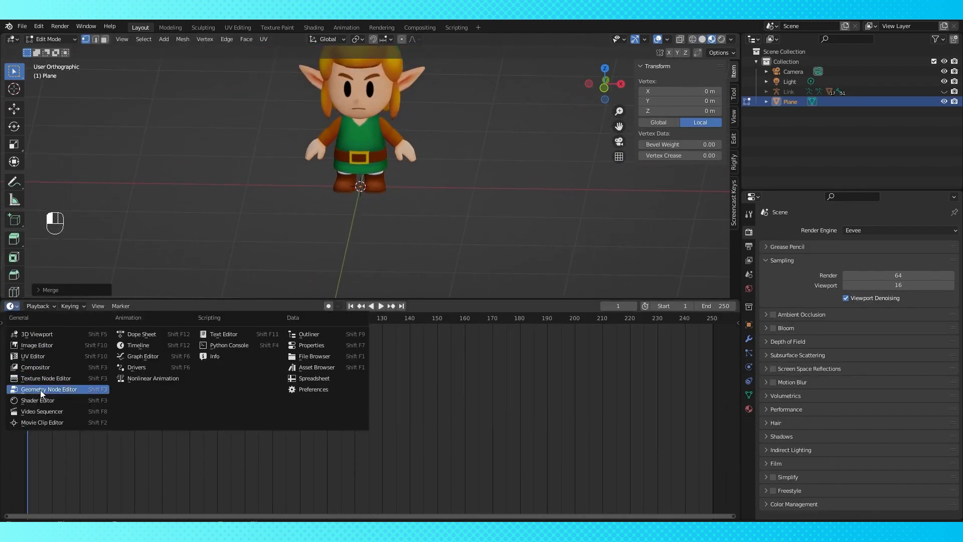
{"action": "left_click", "coordinate": [48, 389]}
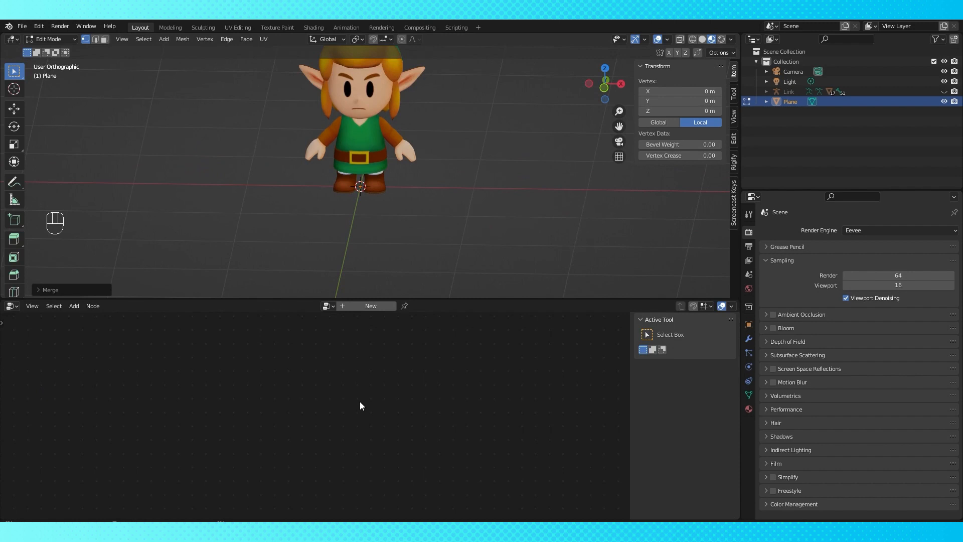
{"action": "left_click", "coordinate": [370, 306]}
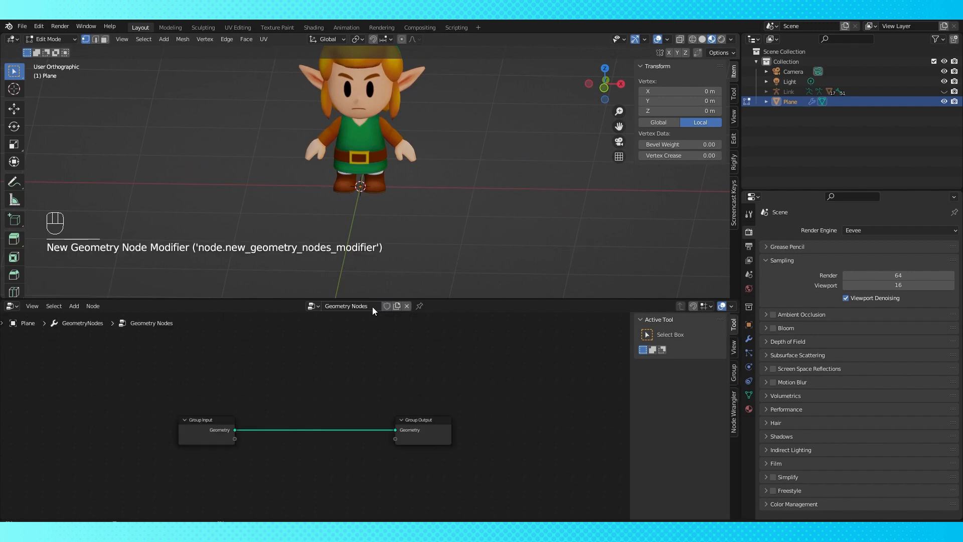
{"action": "key", "text": "shift+a"}
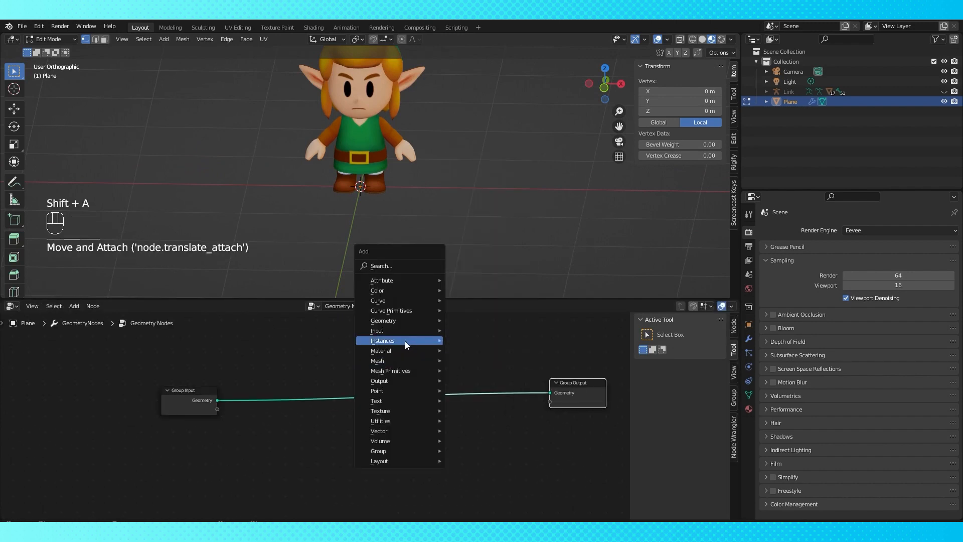
{"action": "left_click", "coordinate": [382, 340]}
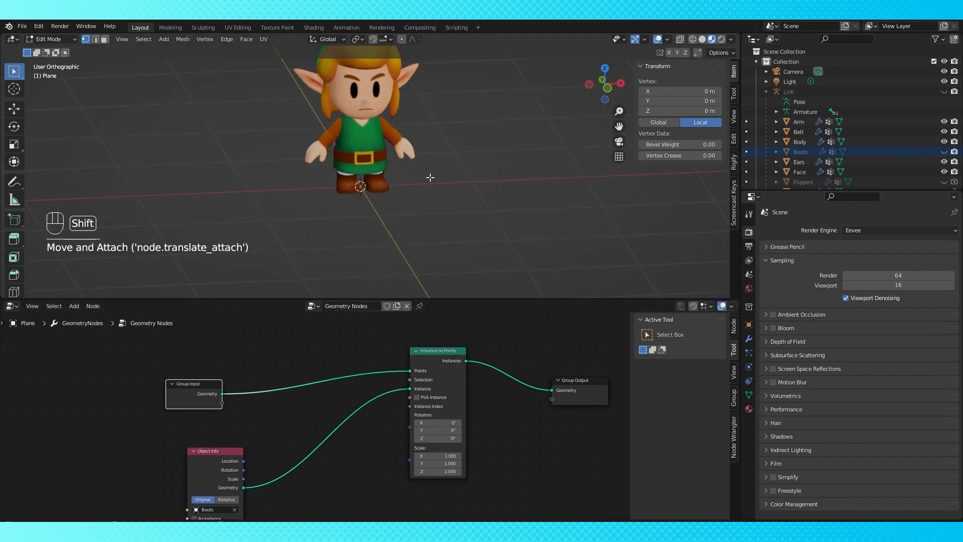
{"action": "key", "text": "KP_1"}
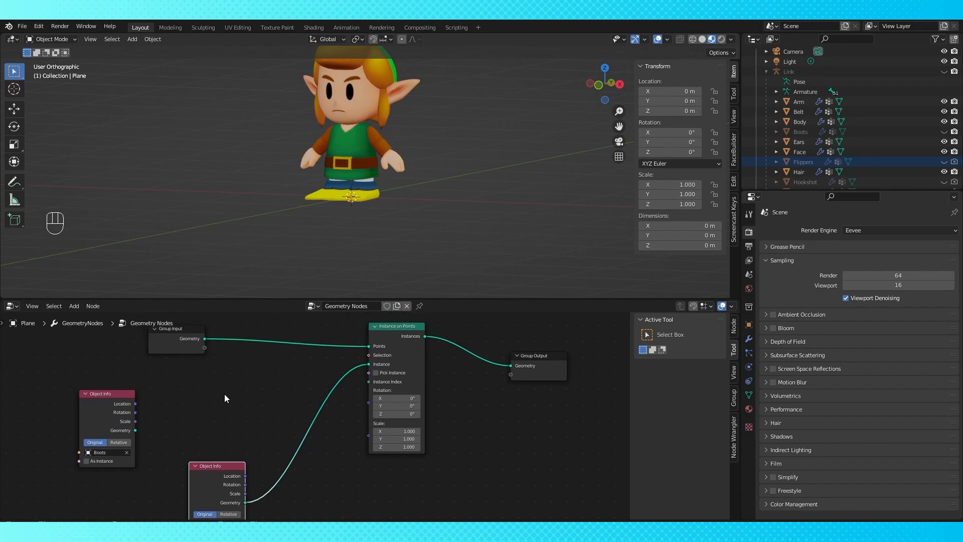
{"action": "mouse_move", "coordinate": [156, 405]}
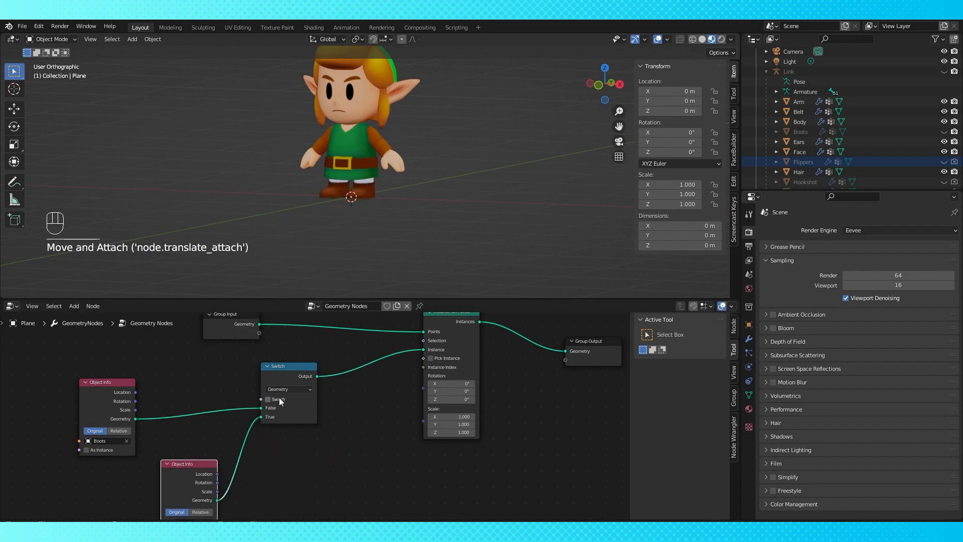
Toggle the exposed Switch so the plane instances the flippers instead of the boots.
{"action": "left_click", "coordinate": [267, 399]}
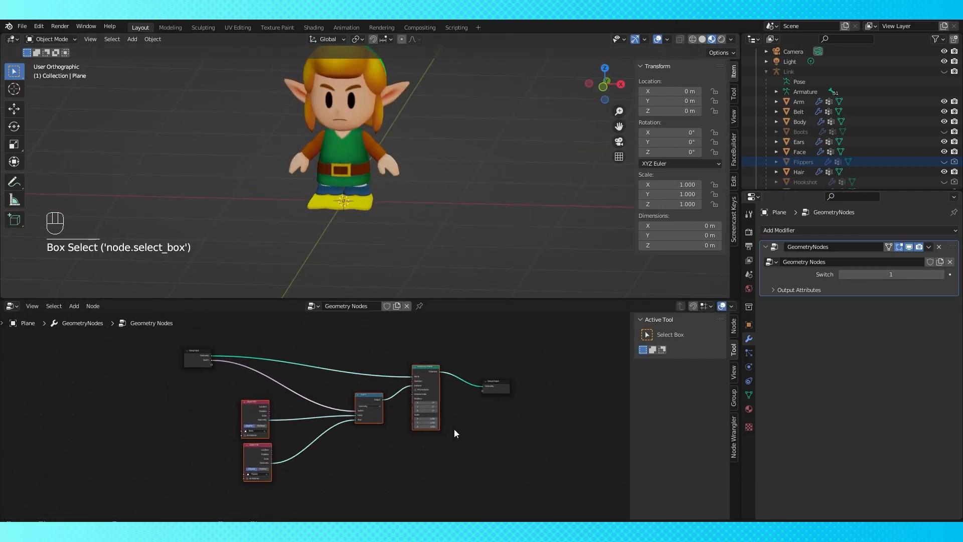
Group the nodes, name the switch input 'Feet', and move the group input left.
{"action": "key", "text": "ctrl+g"}
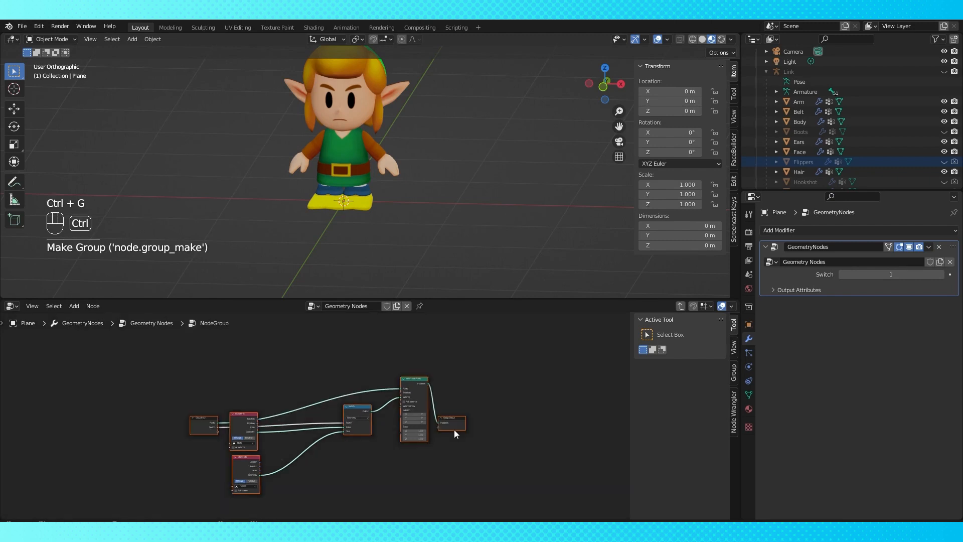
{"action": "key", "text": "Tab"}
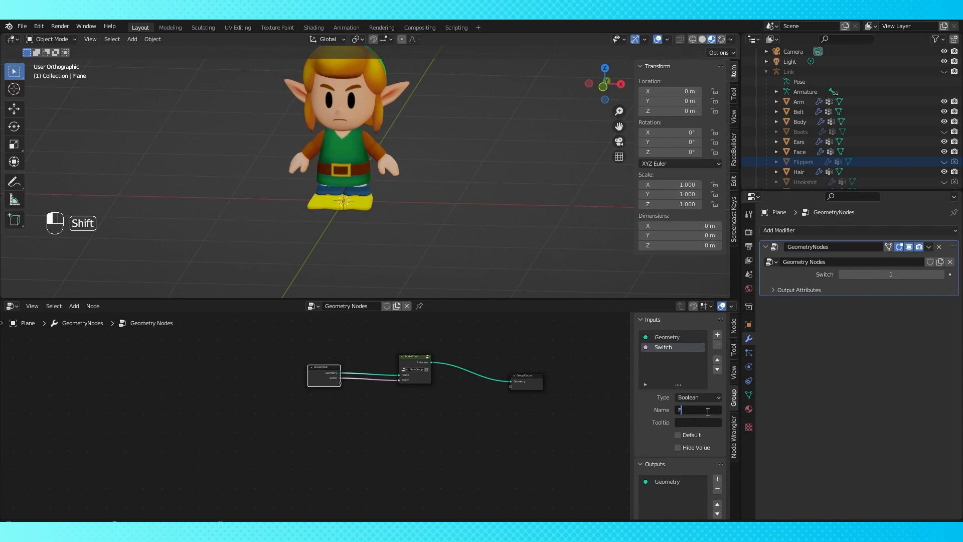
{"action": "type", "text": "Feet"}
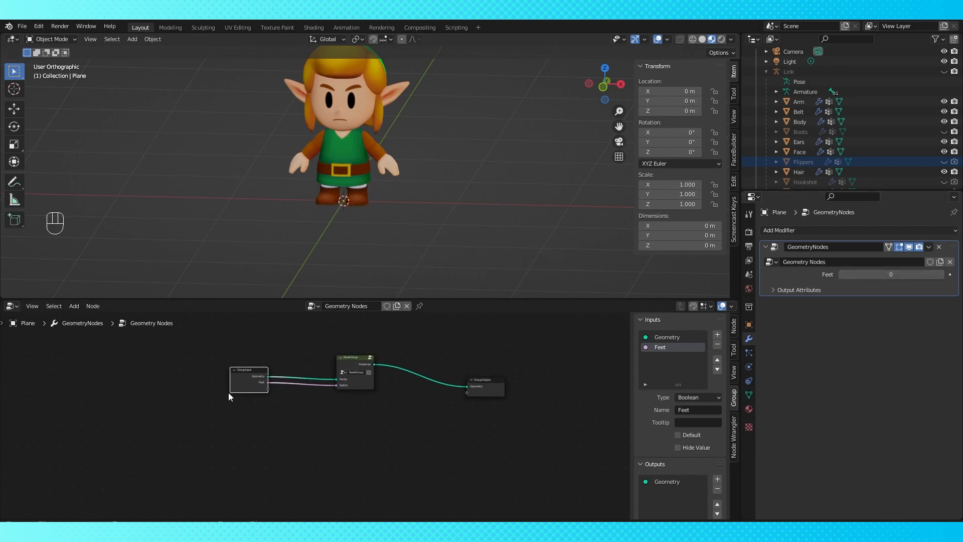
{"action": "left_click_drag", "start_coordinate": [249, 381], "coordinate": [99, 356]}
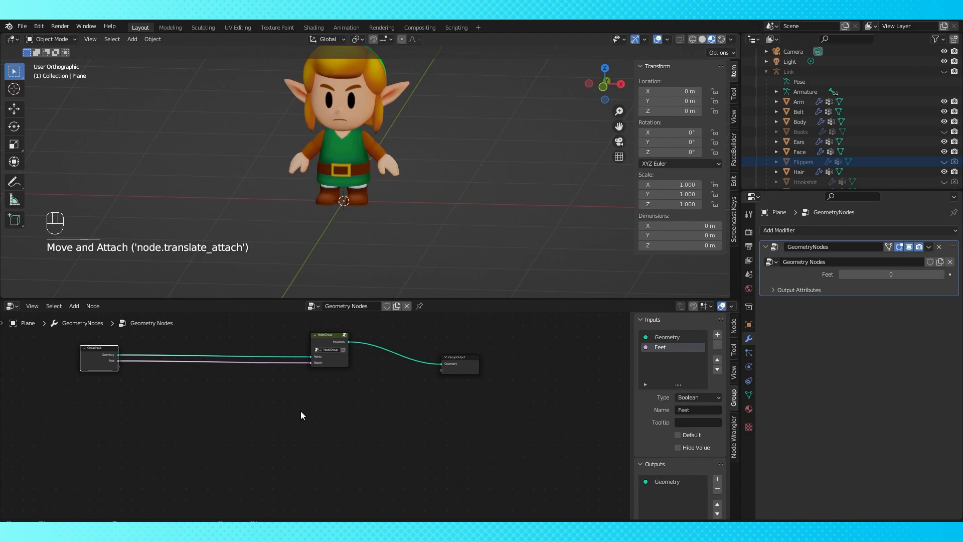
Add Instance on Points and Join Geometry nodes, then bring Sword1 and another accessory in as Object Info nodes.
{"action": "key", "text": "shift+a"}
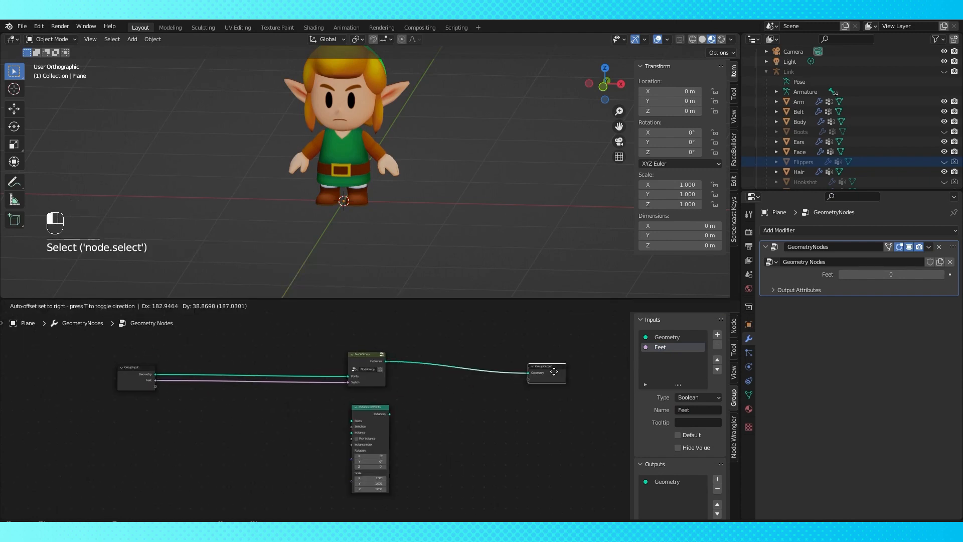
{"action": "key", "text": "shift+a"}
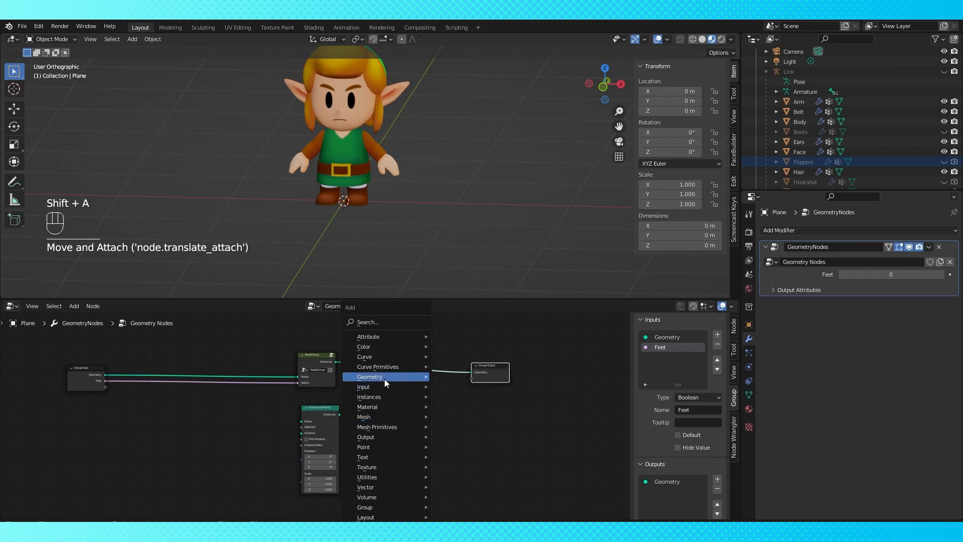
{"action": "left_click", "coordinate": [369, 376]}
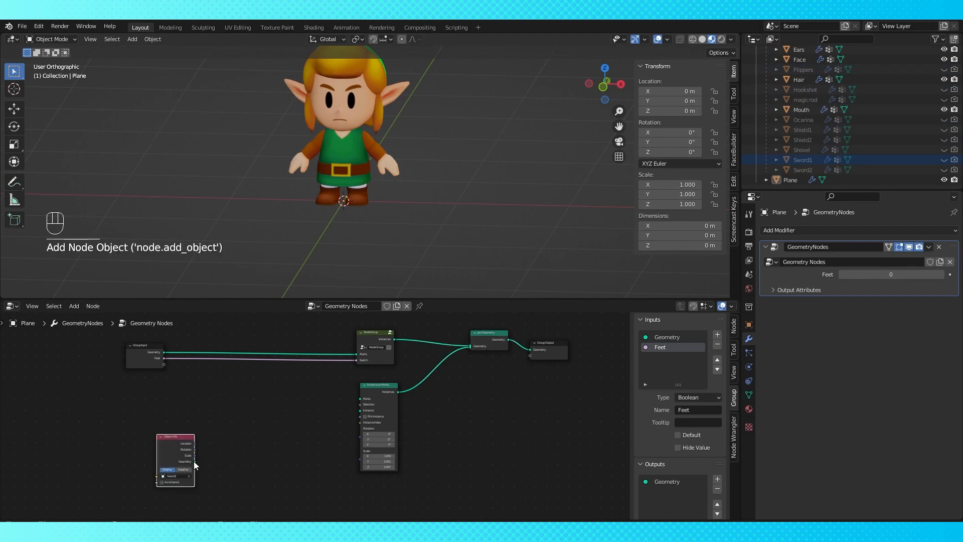
{"action": "left_click_drag", "start_coordinate": [192, 461], "coordinate": [362, 410]}
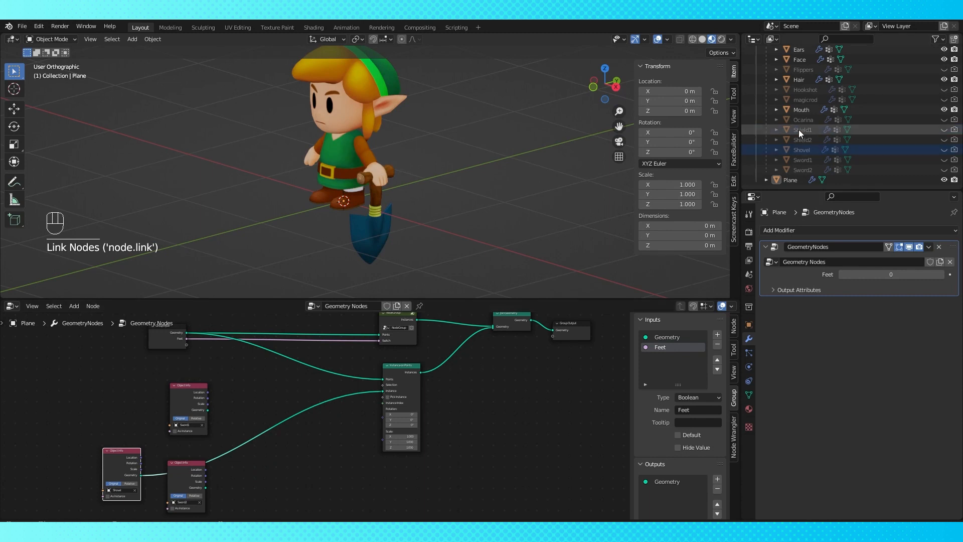
{"action": "left_click", "coordinate": [804, 99]}
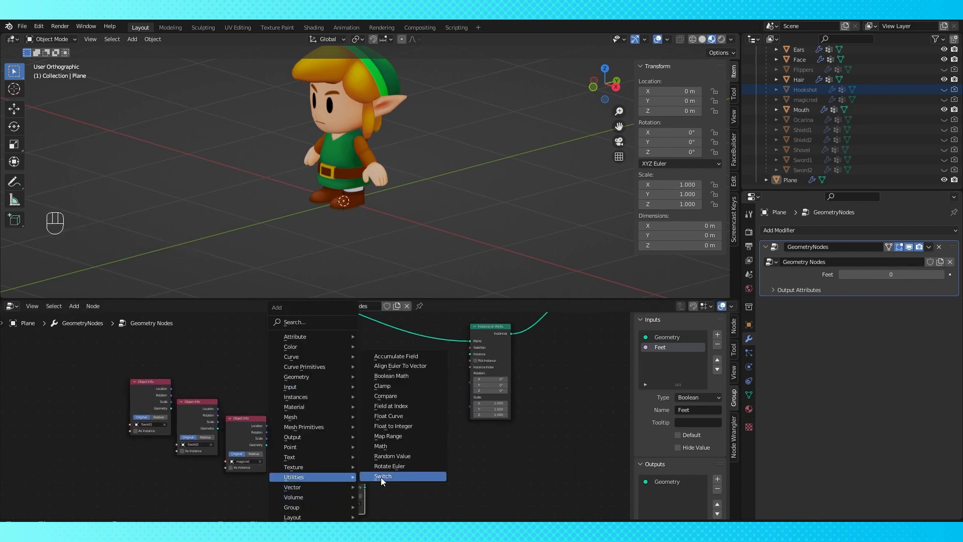
Add and duplicate Switch nodes for the accessories, moving the group input clear of the chain.
{"action": "left_click", "coordinate": [382, 475]}
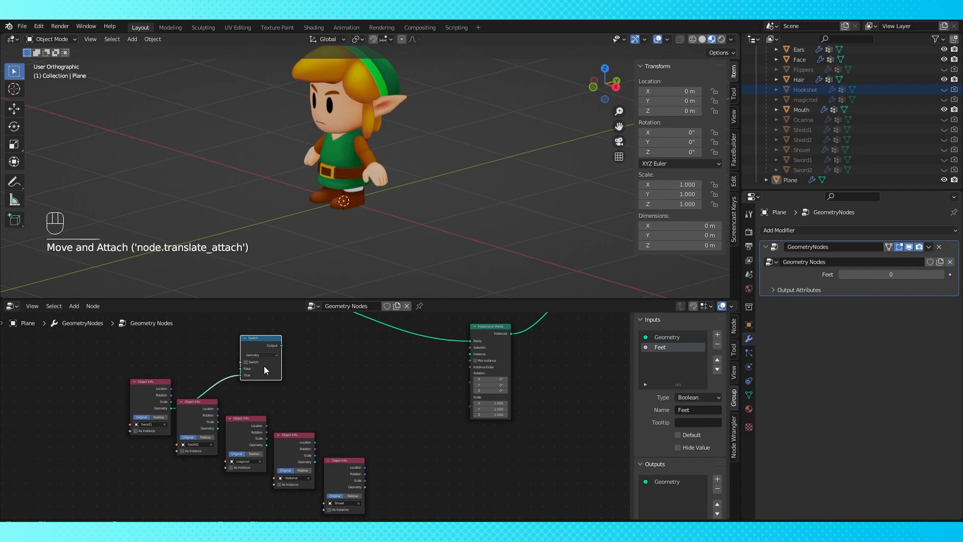
{"action": "key", "text": "Shift+D"}
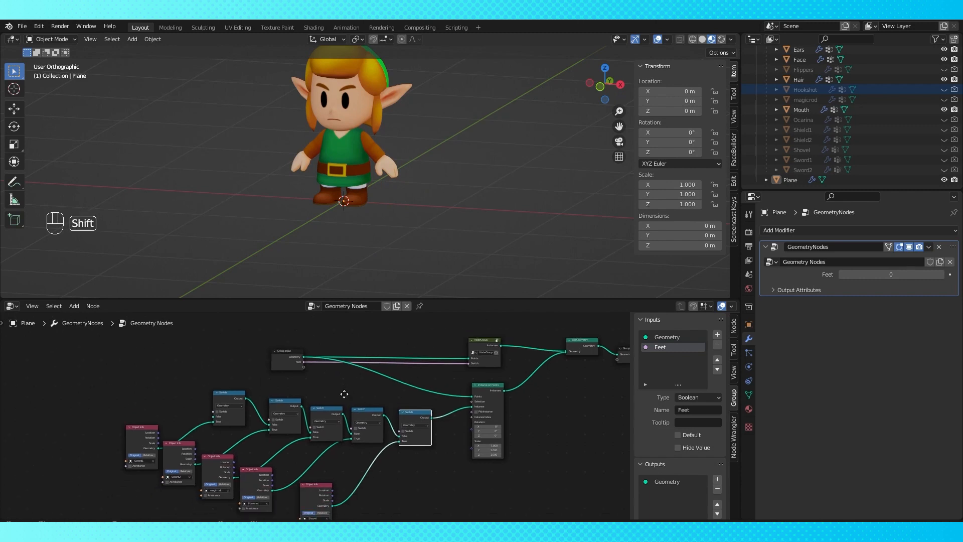
{"action": "left_click_drag", "start_coordinate": [283, 353], "coordinate": [258, 346]}
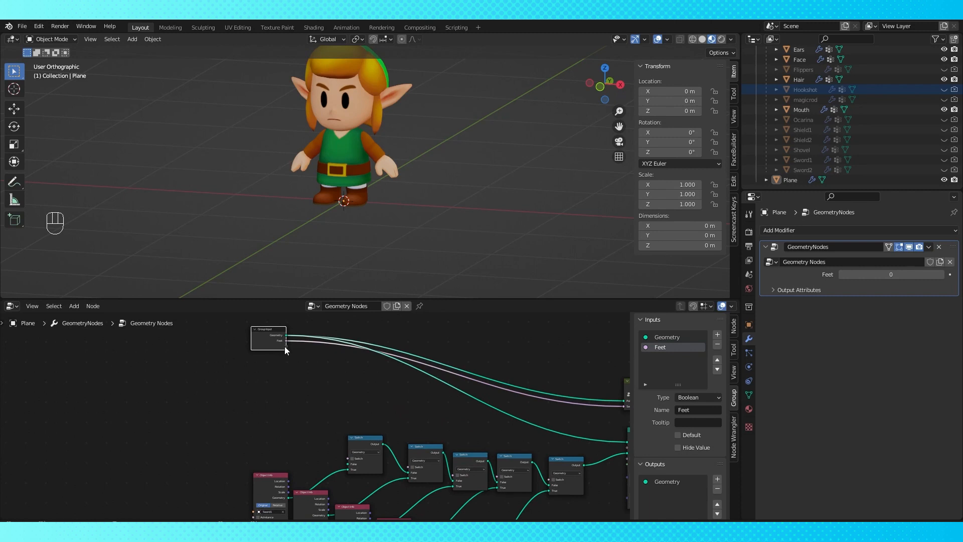
{"action": "mouse_move", "coordinate": [571, 480]}
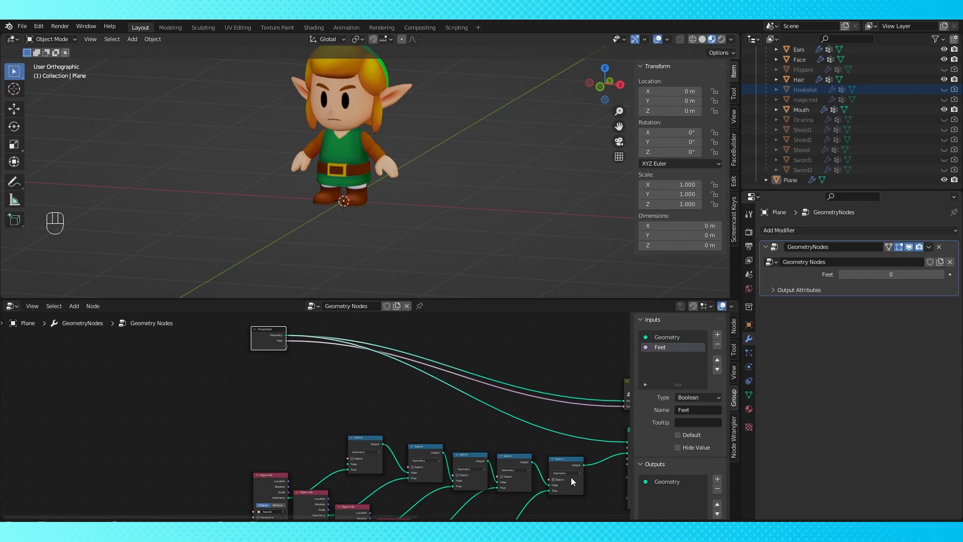
{"action": "mouse_move", "coordinate": [275, 353]}
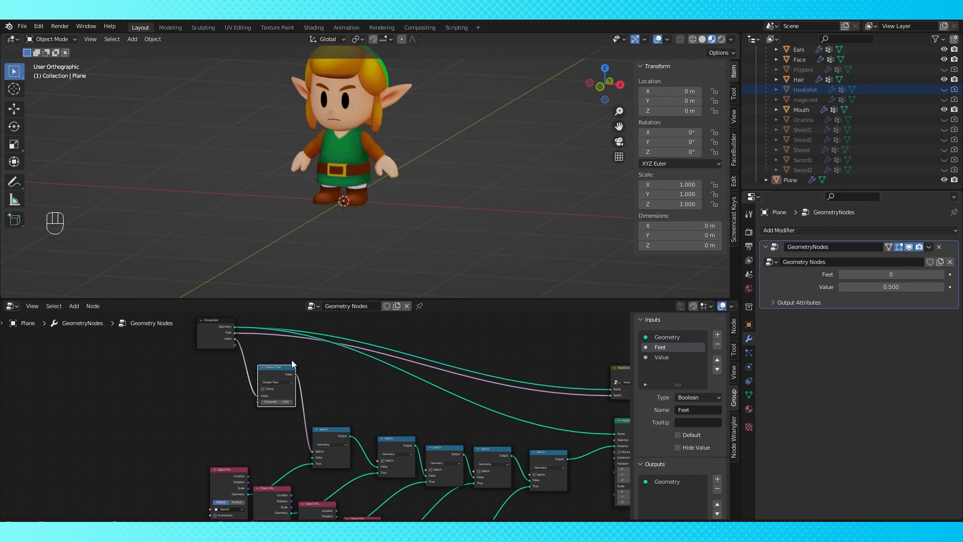
Insert a Math Add node between Value and Greater Than, then duplicate the comparison.
{"action": "left_click_drag", "start_coordinate": [217, 331], "coordinate": [156, 332]}
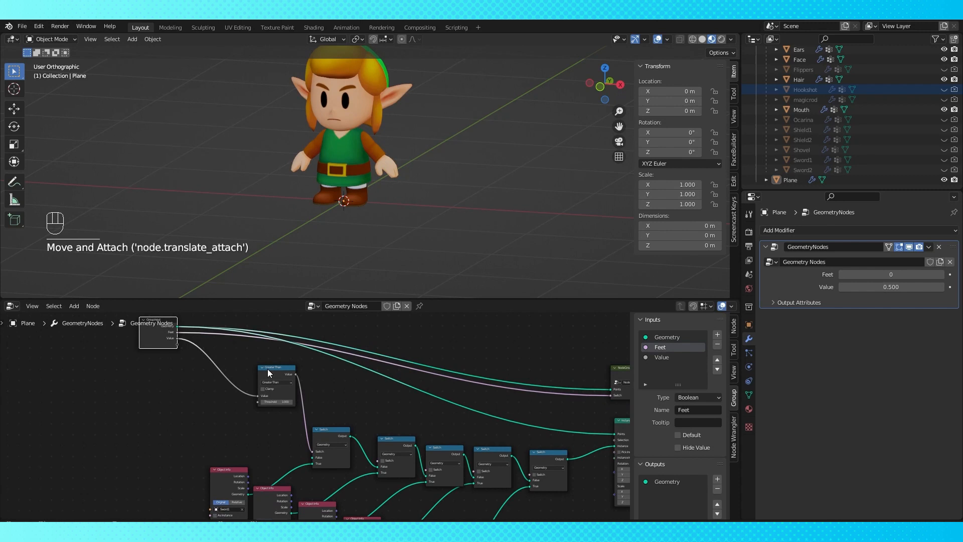
{"action": "key", "text": "shift+d"}
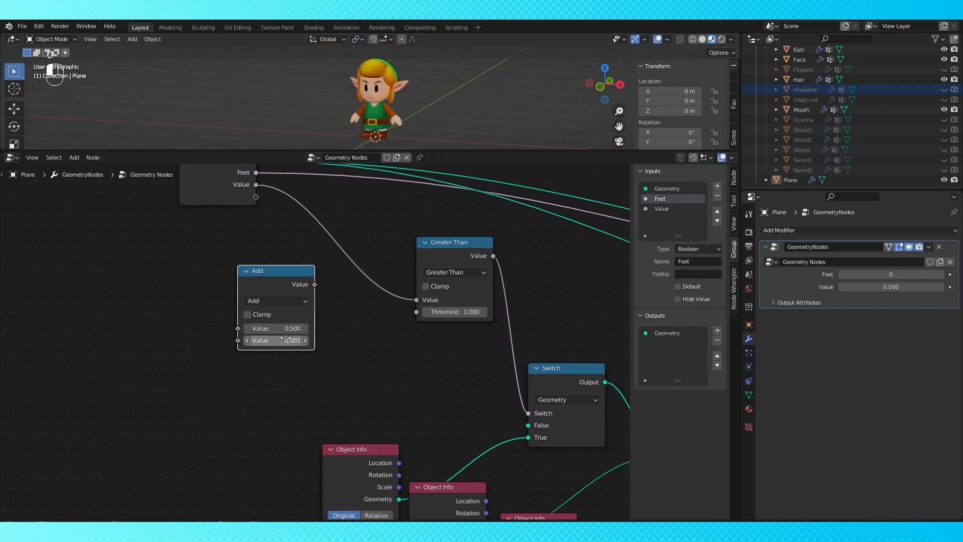
{"action": "left_click_drag", "start_coordinate": [274, 269], "coordinate": [337, 220]}
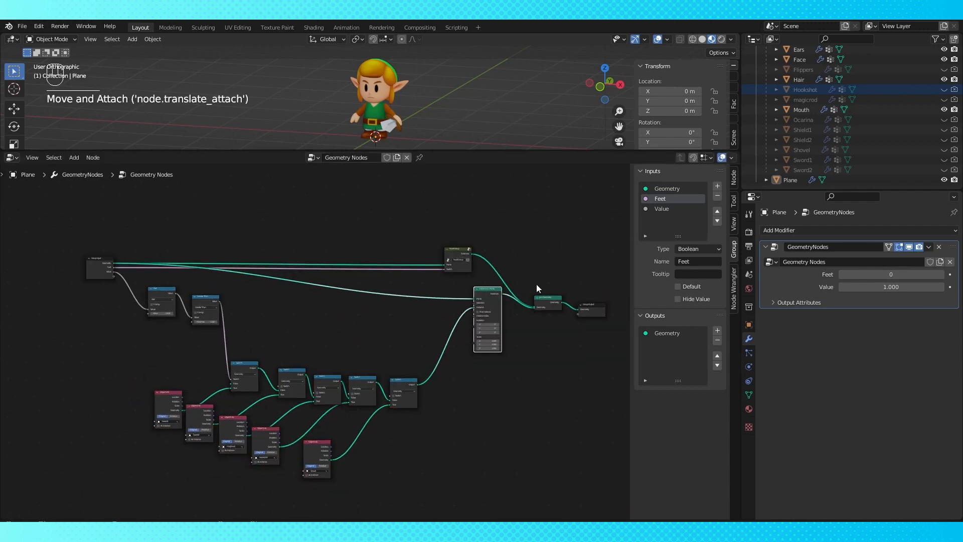
{"action": "key", "text": "shift+d"}
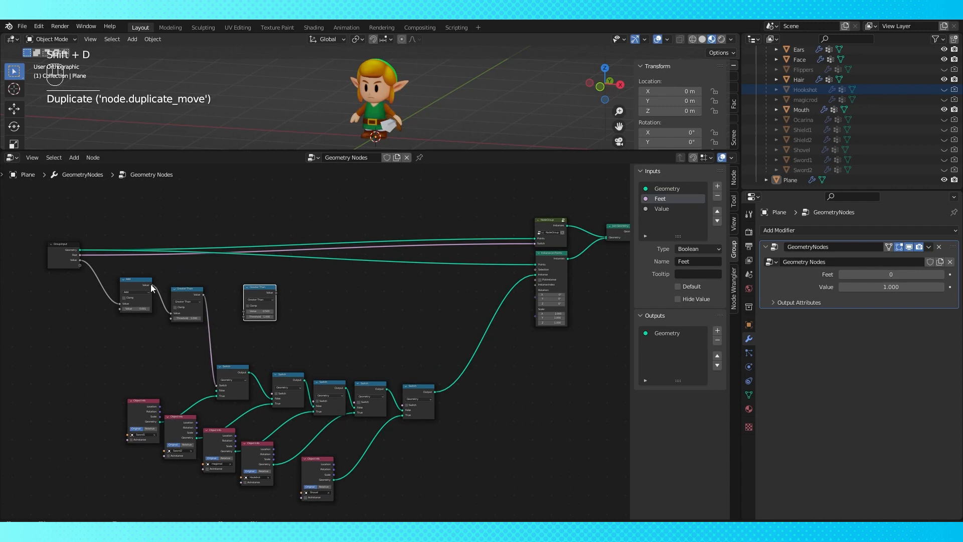
Place the duplicated Greater Than node beside the first comparison.
{"action": "left_click_drag", "start_coordinate": [148, 289], "coordinate": [248, 315]}
{"action": "type", "text": "5"}
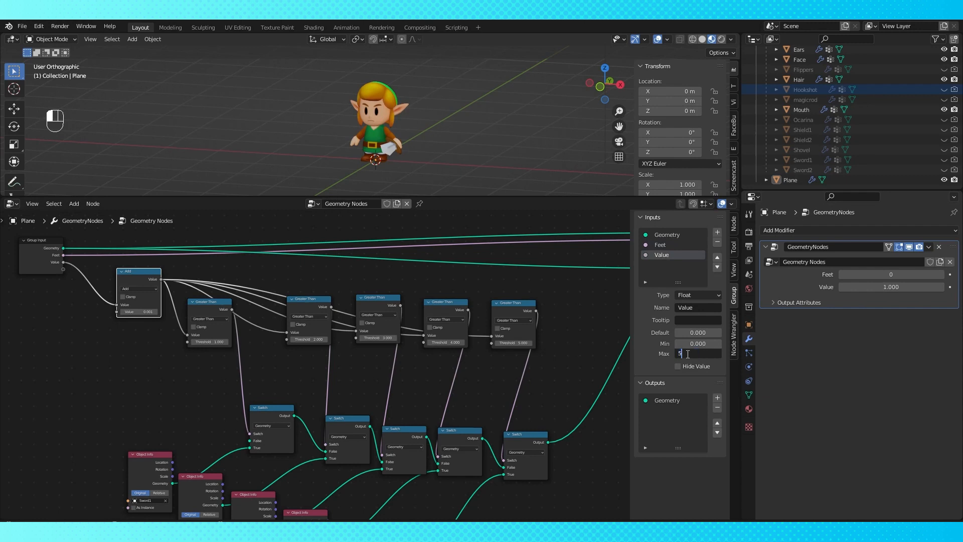
Change the Value input's type to Integer and name it 'Left Hand'.
{"action": "left_click", "coordinate": [697, 295]}
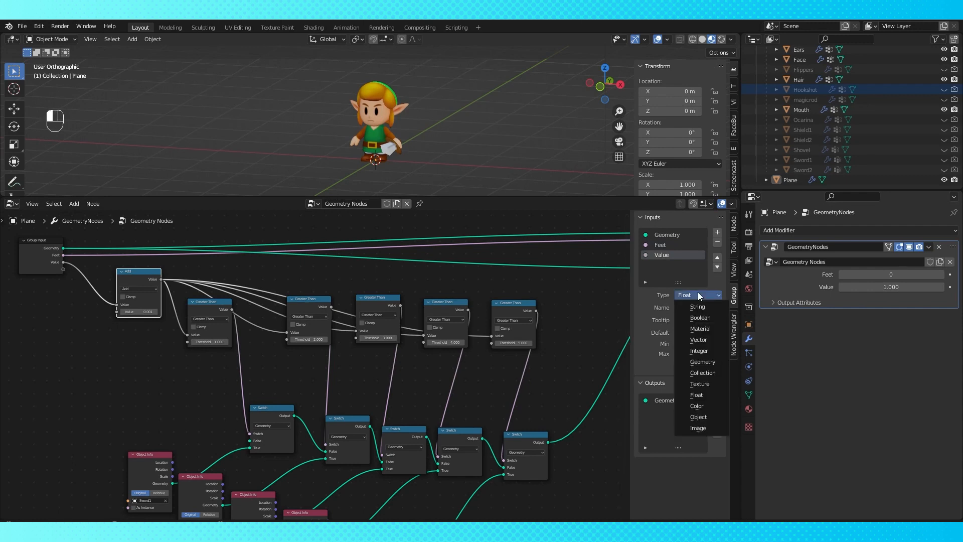
{"action": "left_click", "coordinate": [698, 350]}
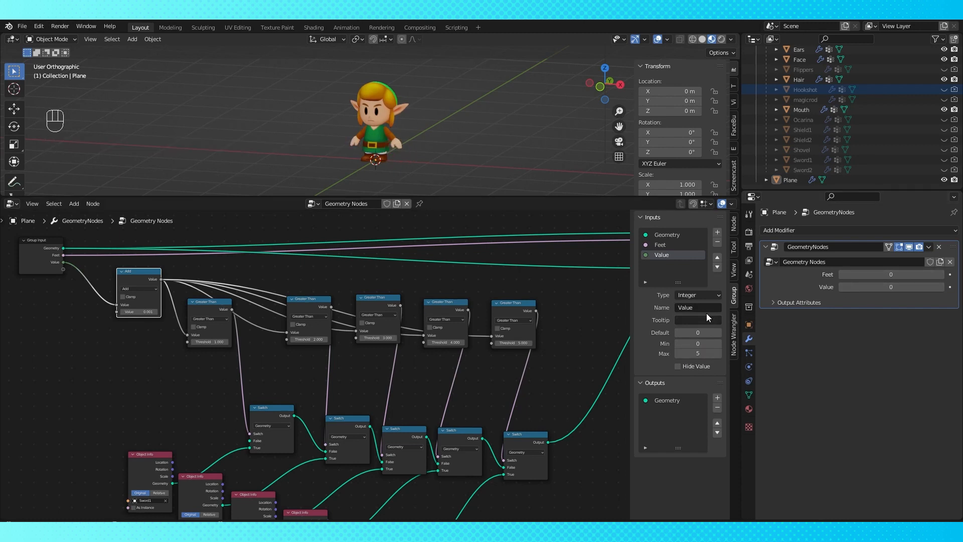
{"action": "type", "text": "Left H"}
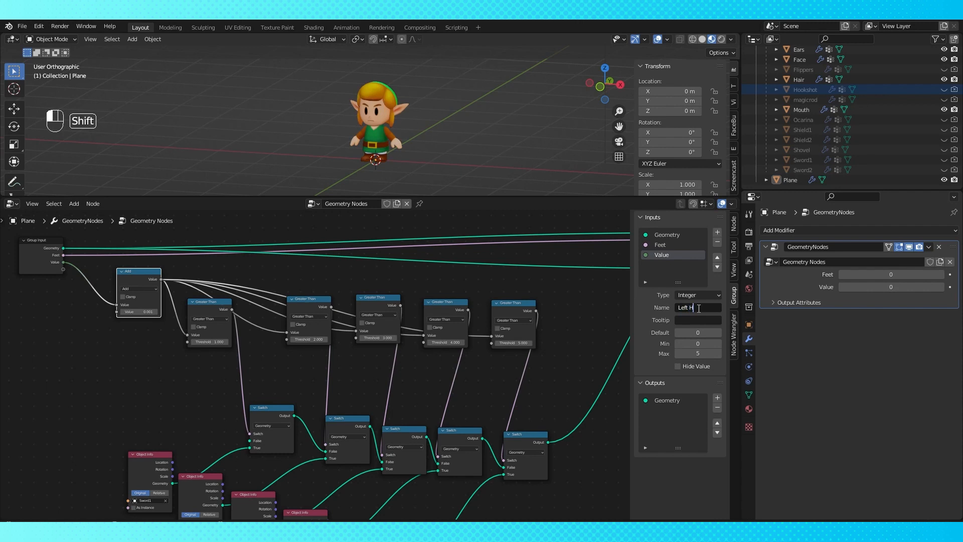
{"action": "type", "text": "and"}
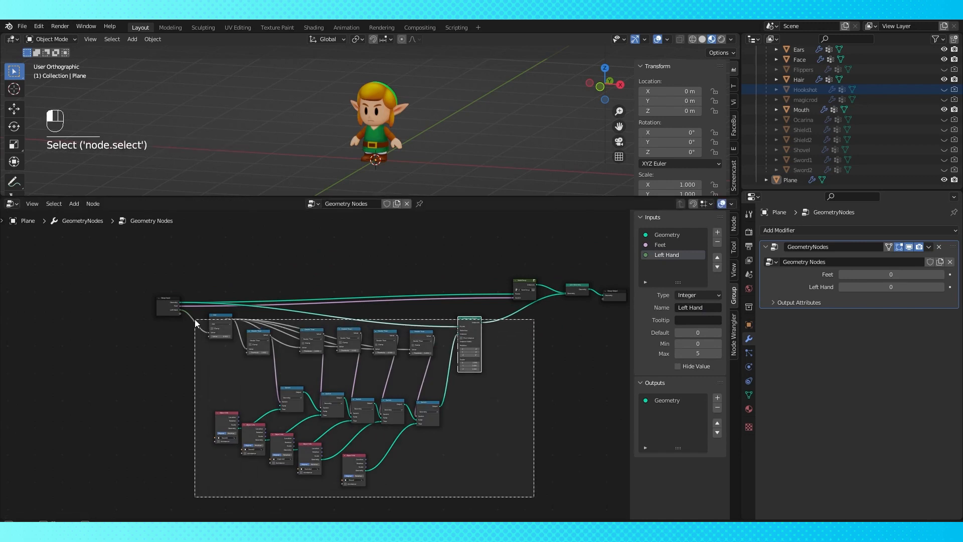
Group the selected accessory nodes with Ctrl+G and continue building the per-hand groups.
{"action": "key", "text": "ctrl+g"}
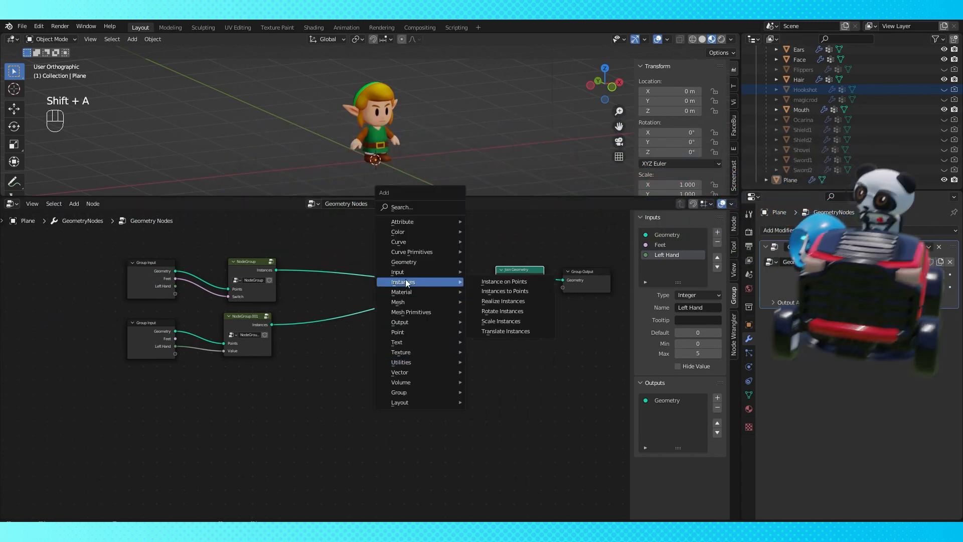
{"action": "left_click", "coordinate": [504, 280]}
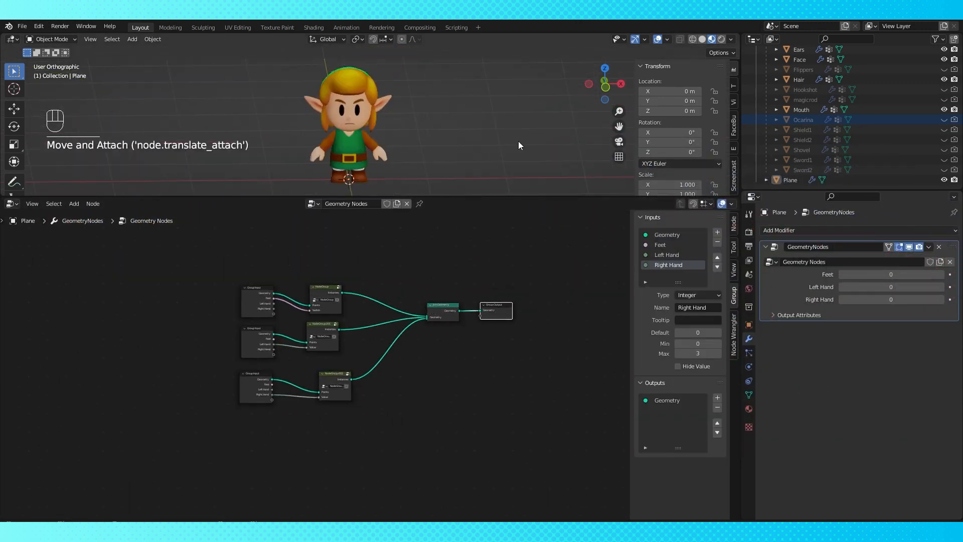
{"action": "left_click", "coordinate": [947, 273]}
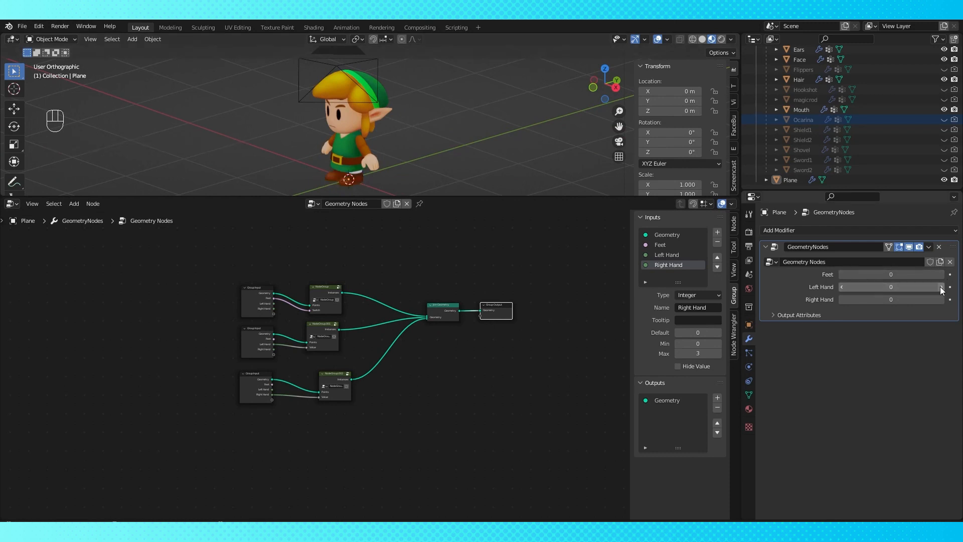
{"action": "left_click", "coordinate": [889, 286]}
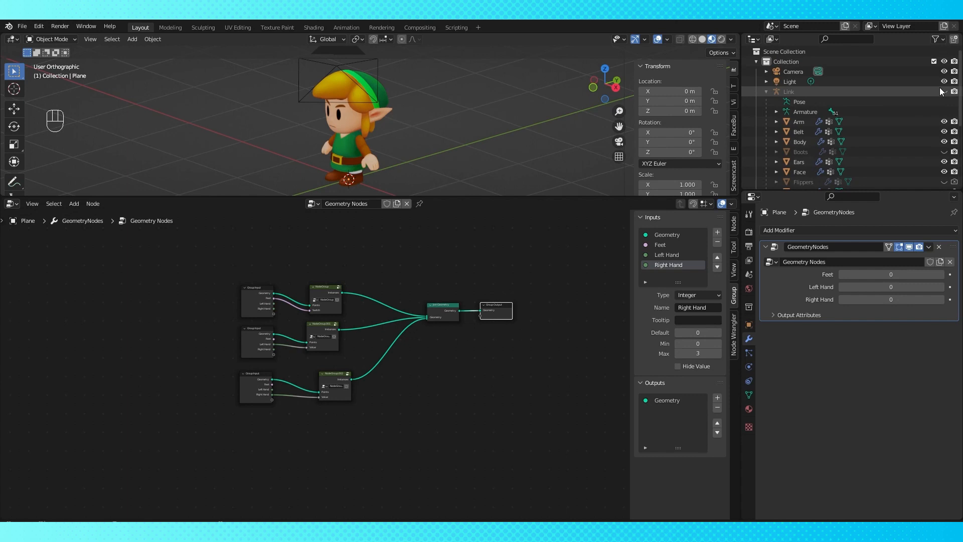
{"action": "mouse_move", "coordinate": [942, 92]}
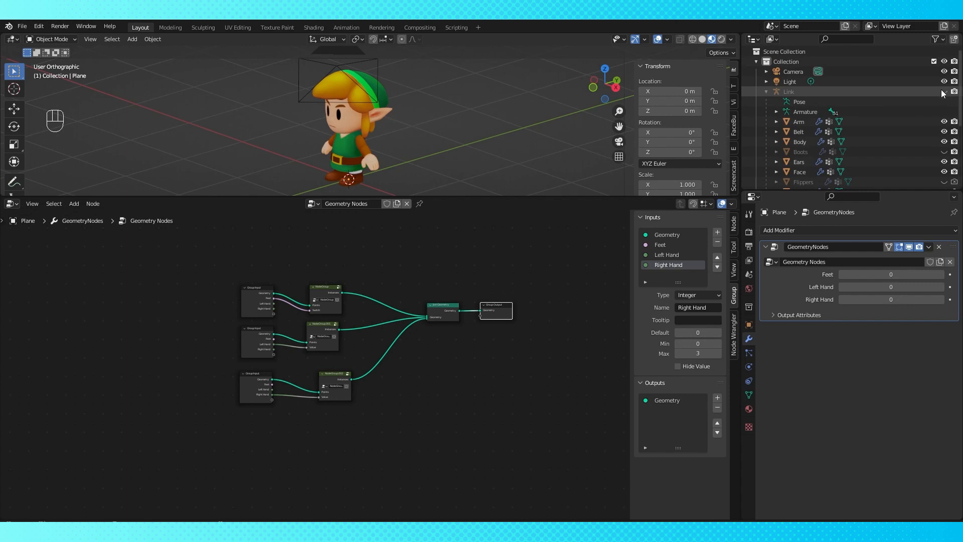
{"action": "left_click", "coordinate": [790, 91]}
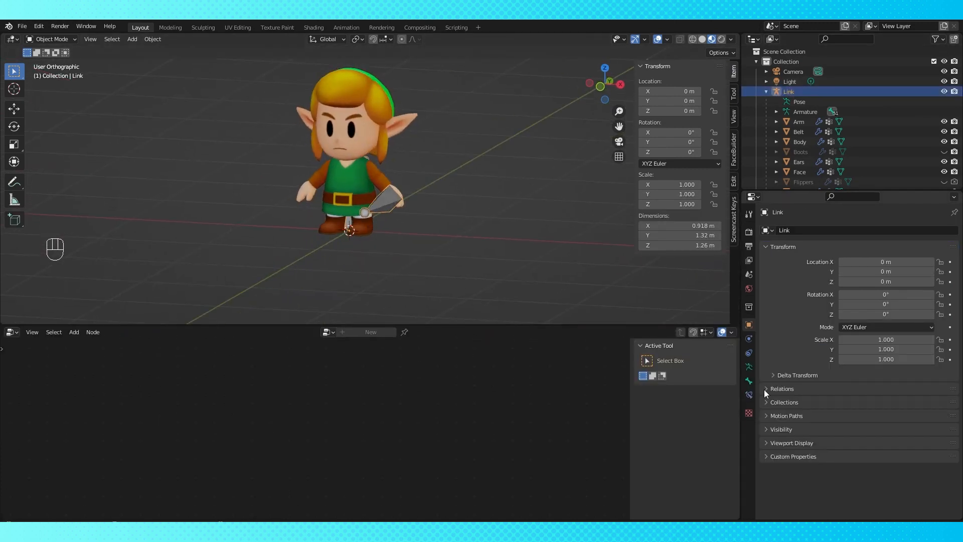
Add new custom properties to the Link rig in Object Properties.
{"action": "left_click", "coordinate": [792, 455]}
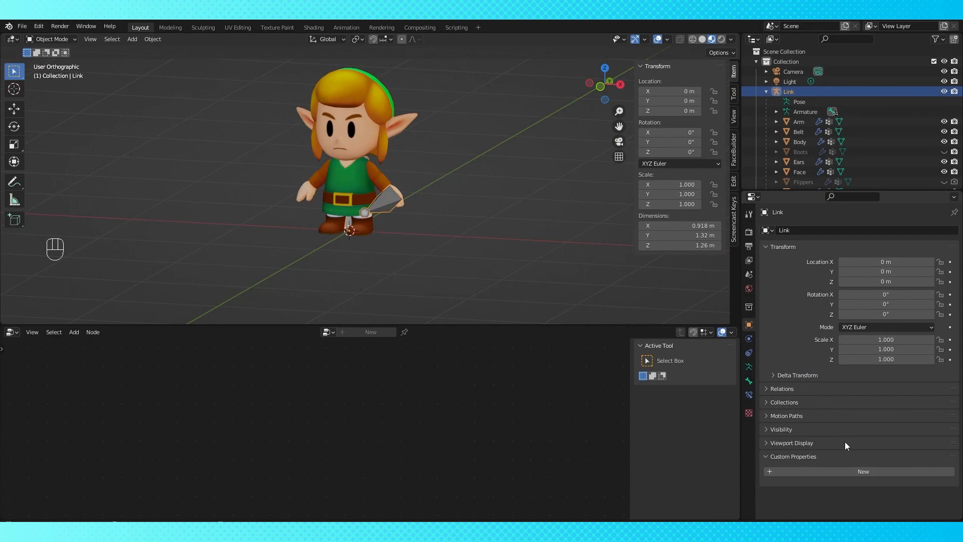
{"action": "left_click", "coordinate": [862, 471]}
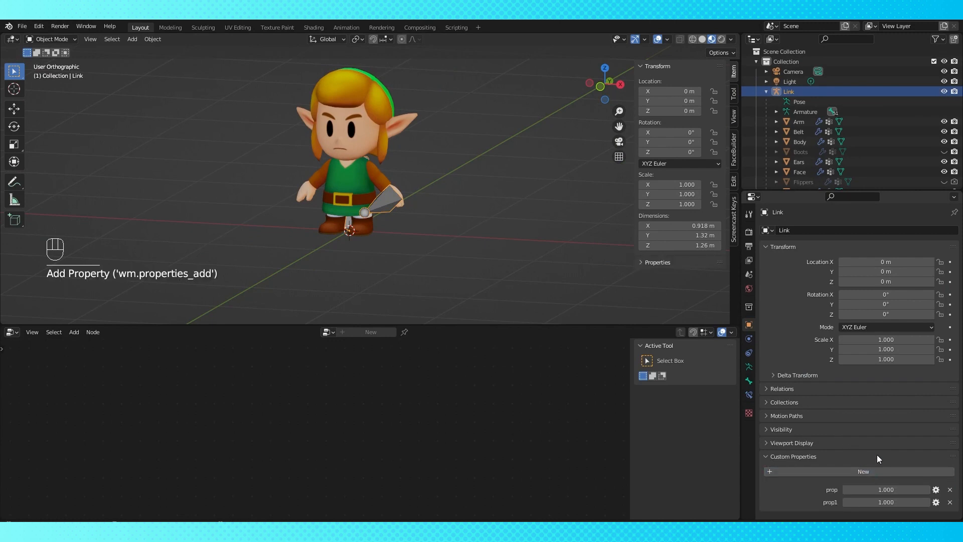
{"action": "left_click", "coordinate": [863, 472]}
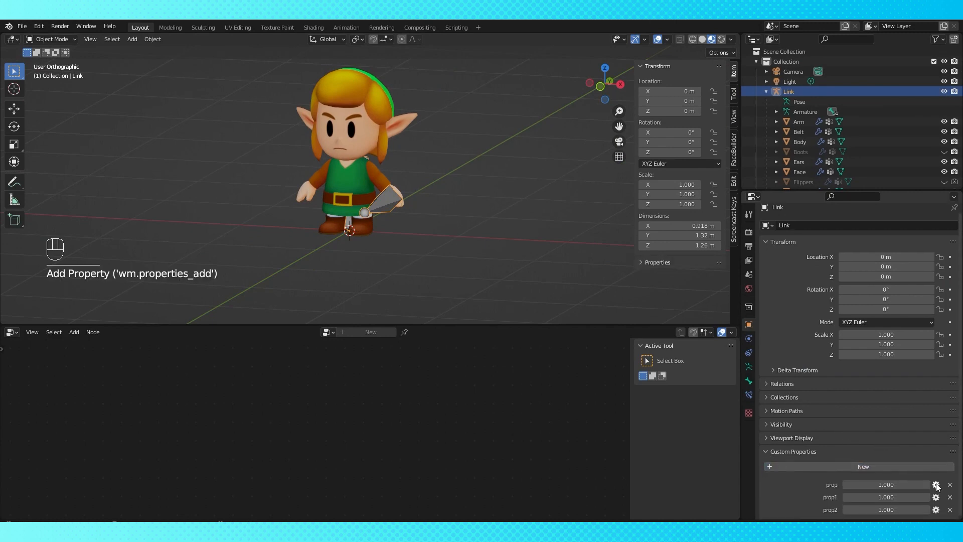
Edit the first property to be an Integer named 'Feet'.
{"action": "left_click", "coordinate": [935, 484]}
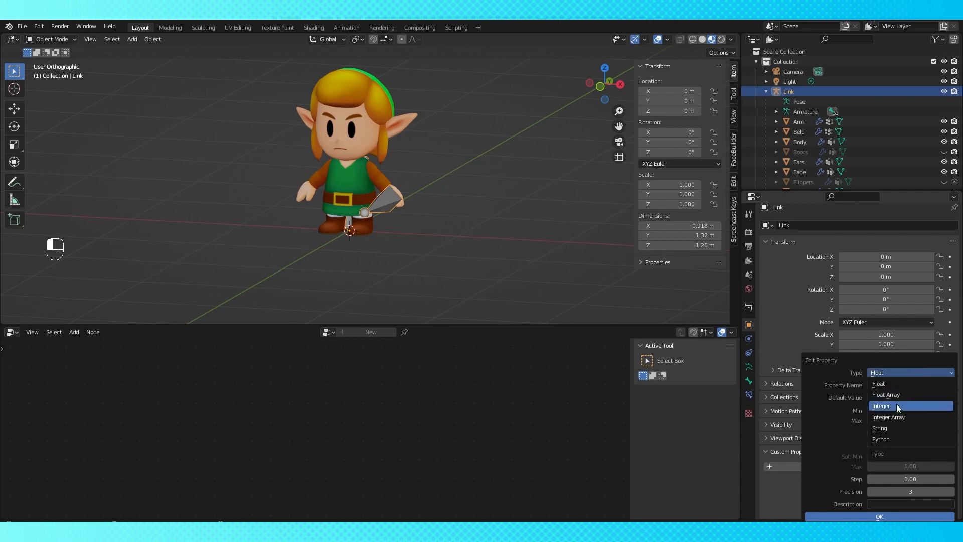
{"action": "left_click", "coordinate": [881, 405]}
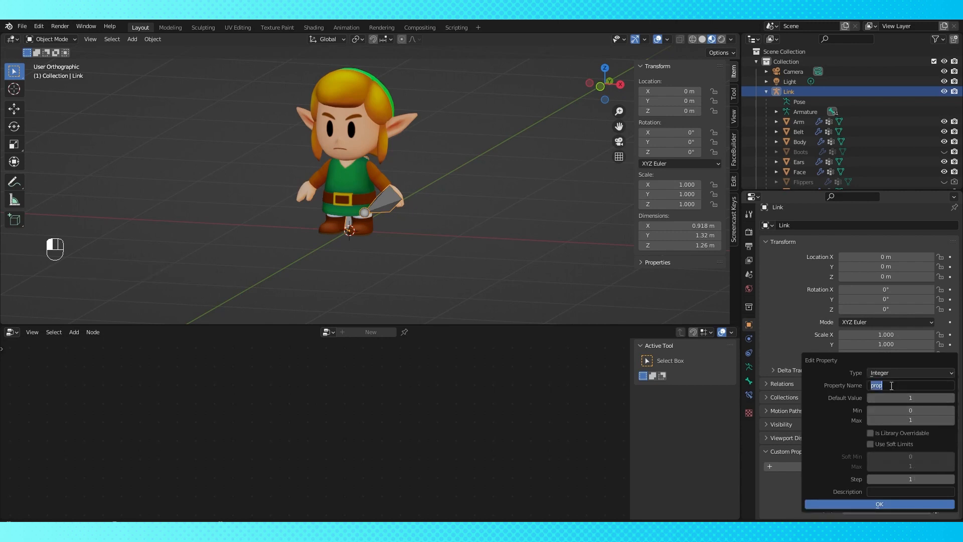
{"action": "key", "text": "shift"}
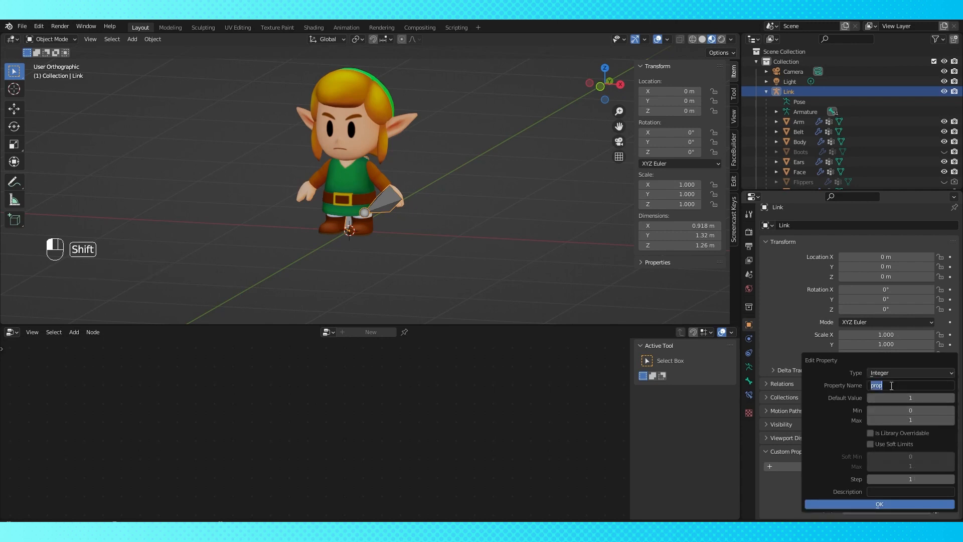
{"action": "type", "text": "Feet"}
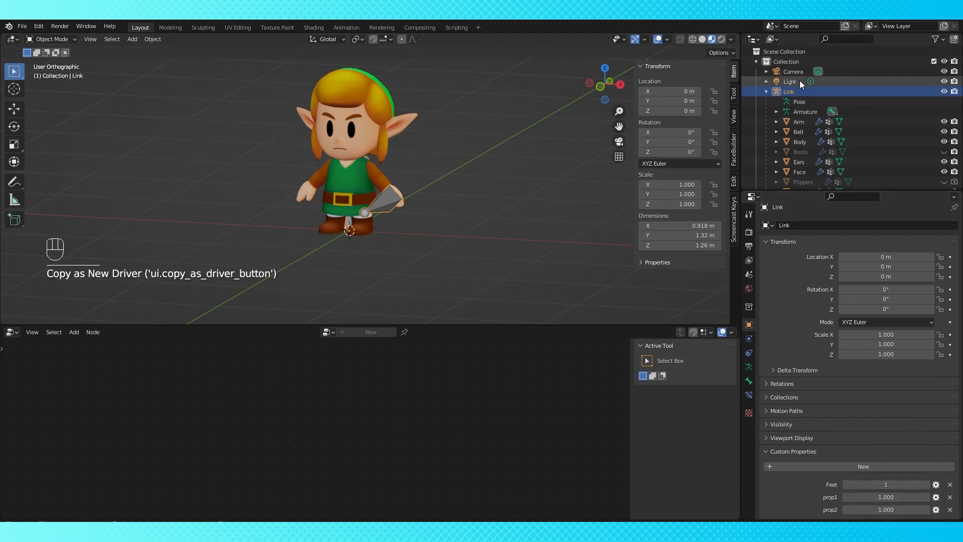
Paste the copied Feet driver onto the Plane modifier's Feet input.
{"action": "left_click", "coordinate": [790, 180]}
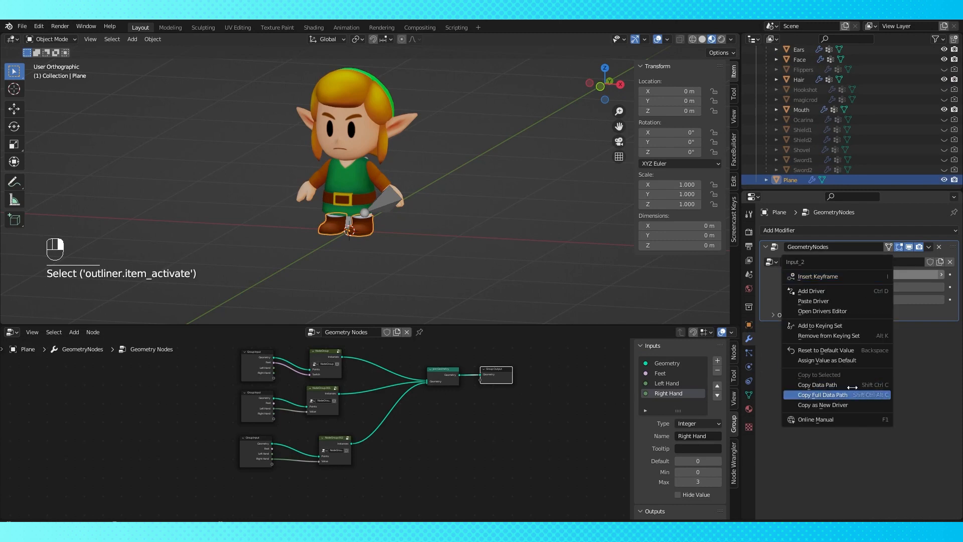
{"action": "left_click", "coordinate": [810, 300]}
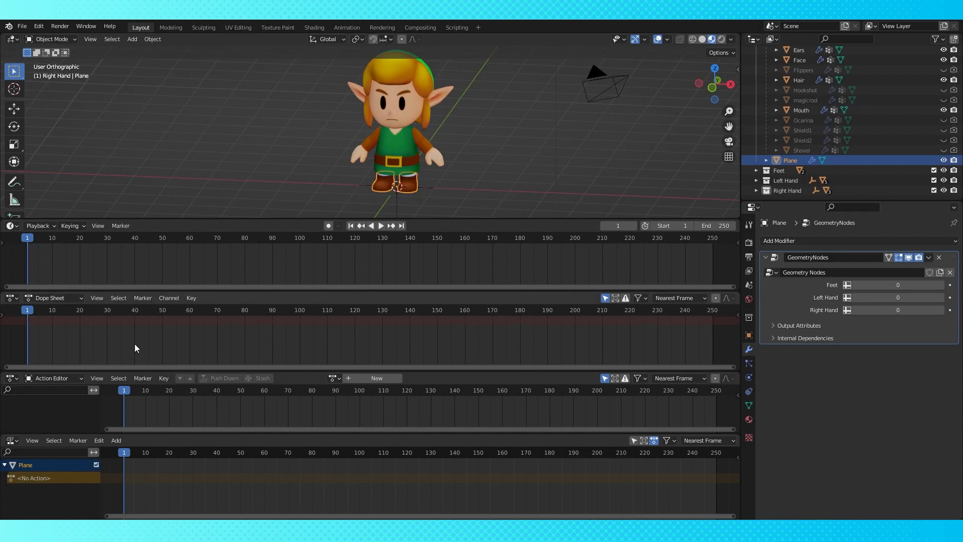
{"action": "mouse_move", "coordinate": [698, 471]}
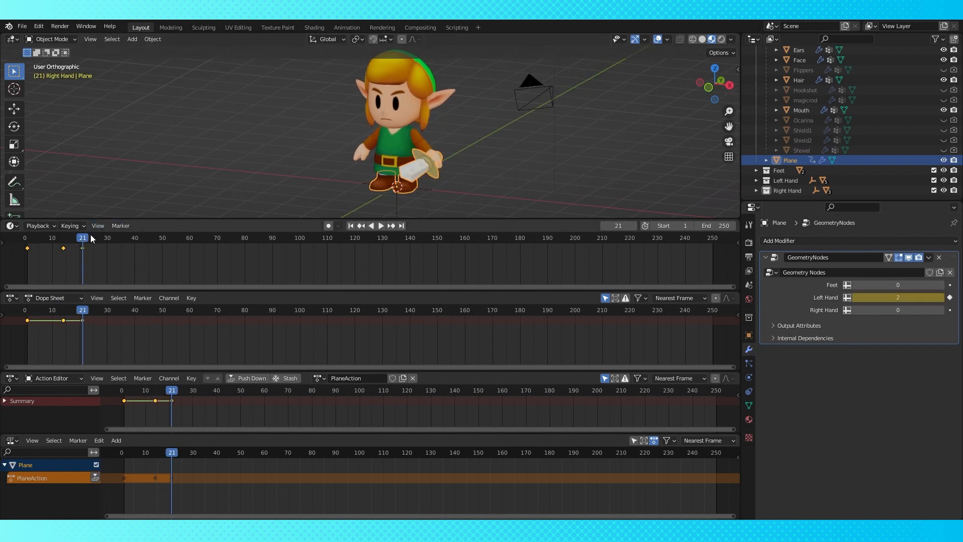
Select the Link rig and switch it into Pose Mode.
{"action": "left_click", "coordinate": [379, 225]}
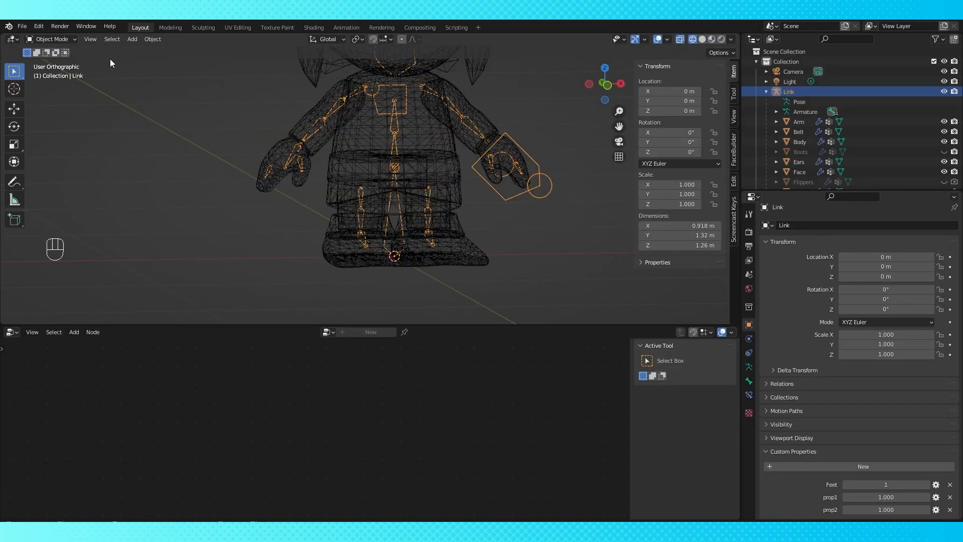
{"action": "left_click", "coordinate": [52, 39]}
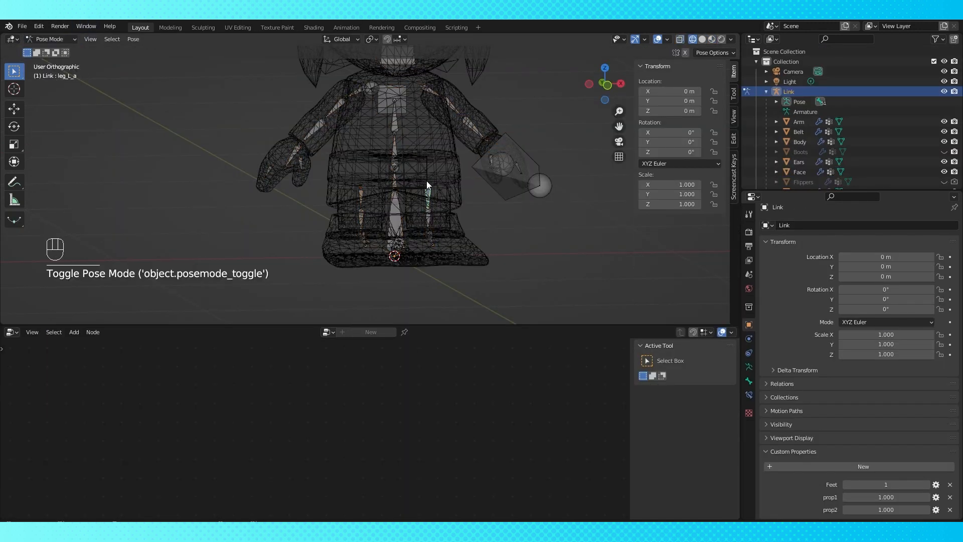